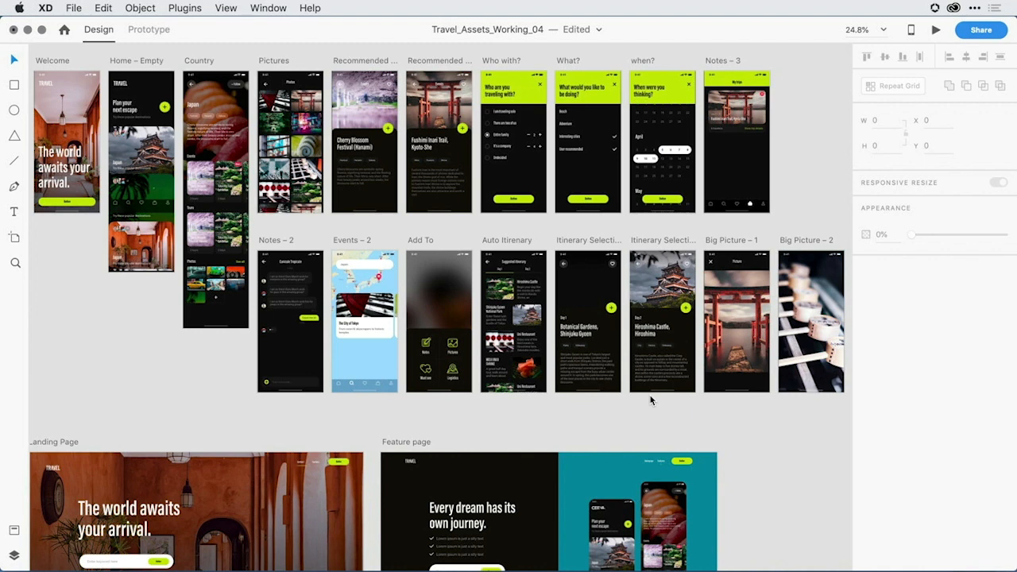
pyautogui.moveTo(146, 406)
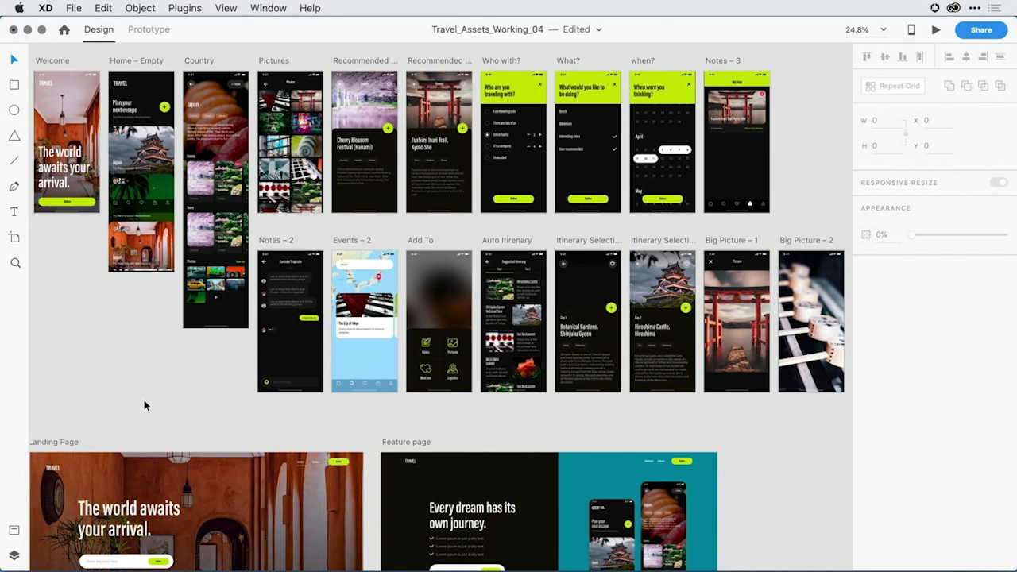
pyautogui.moveTo(158, 68)
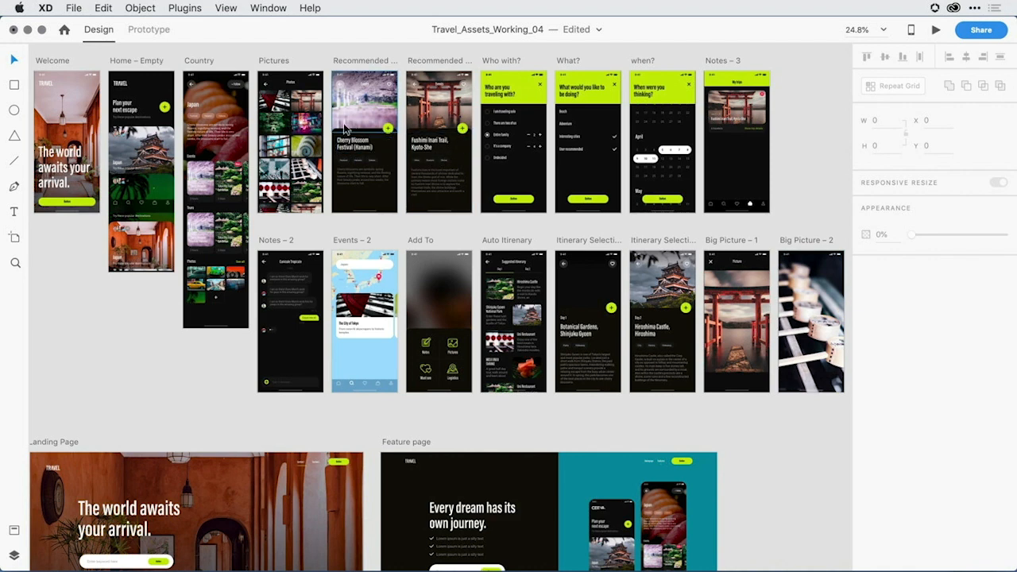
pyautogui.moveTo(350, 213)
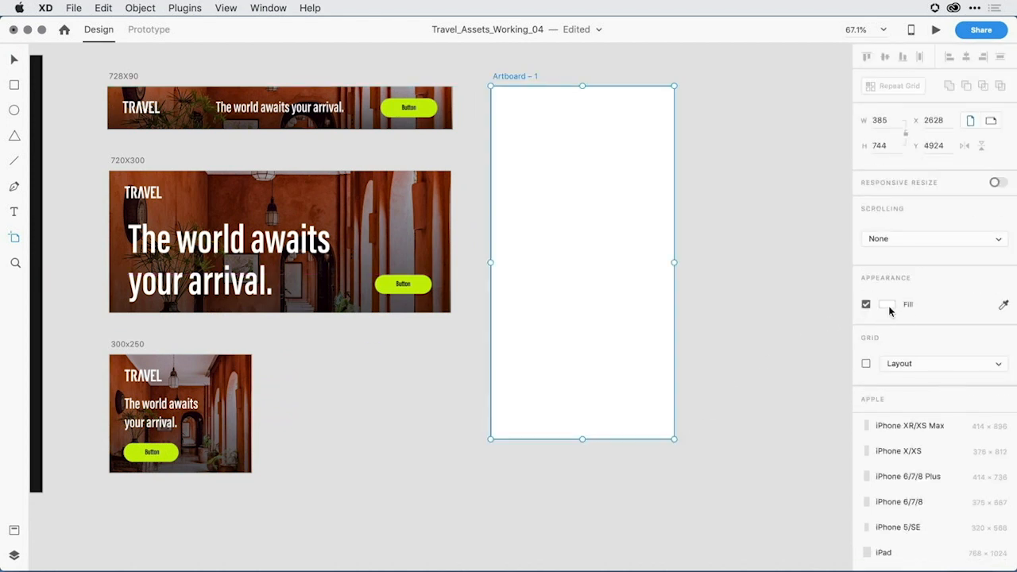
# Step: Give the new artboard a dark fill and move the pasted lime button to its top-left
pyautogui.click(887, 304)
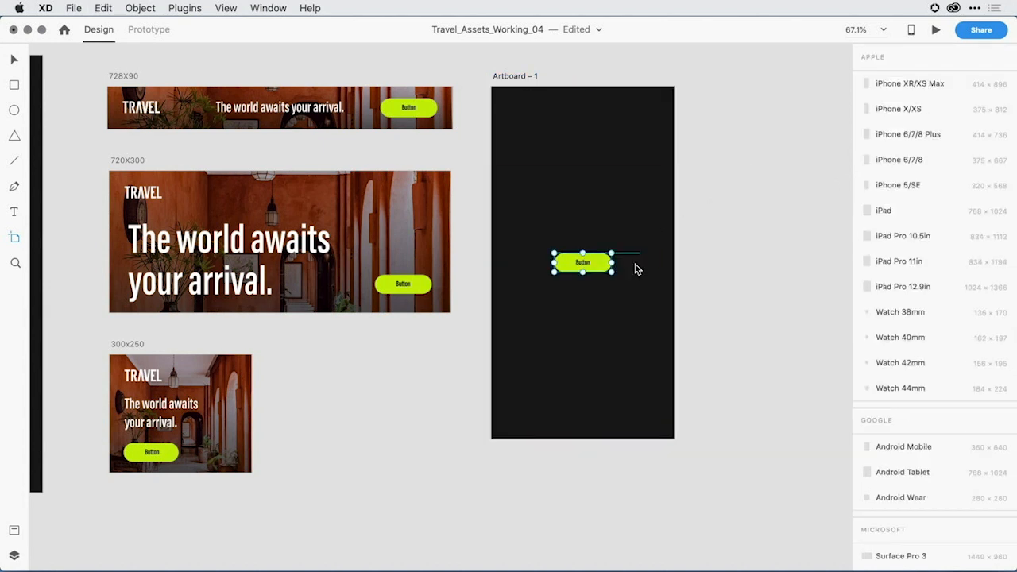
pyautogui.click(582, 262)
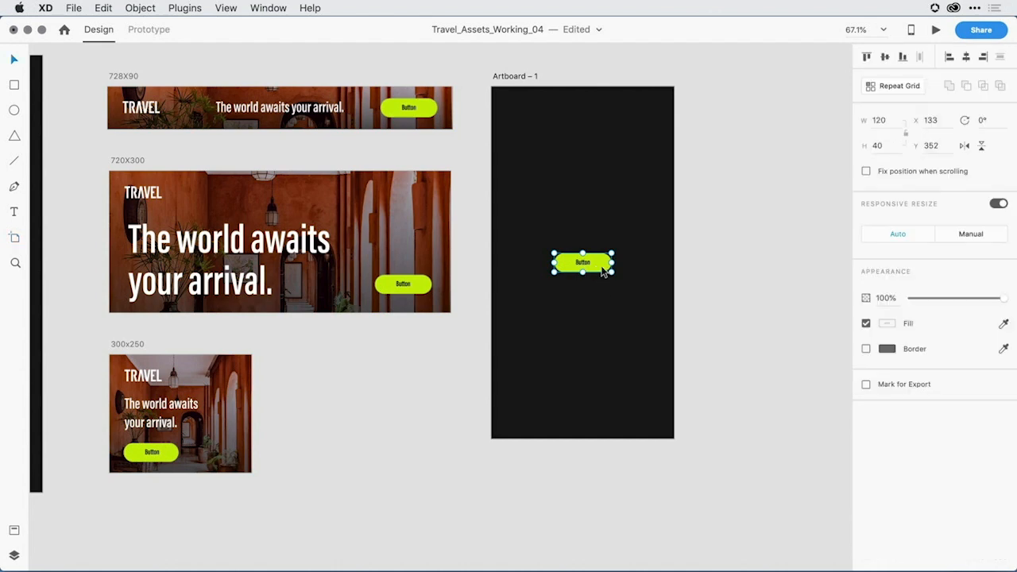
pyautogui.moveTo(582, 262); pyautogui.dragTo(538, 111)
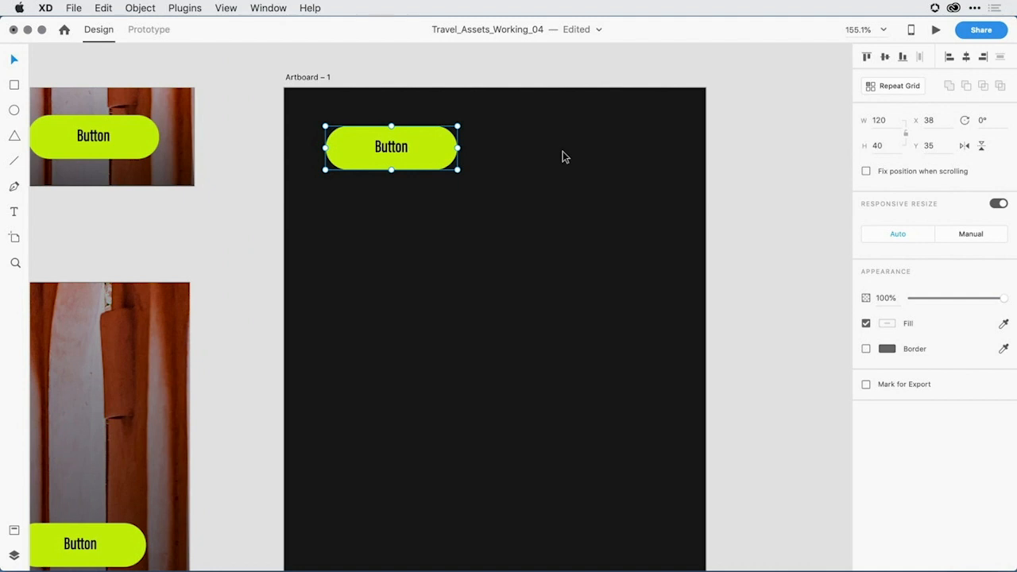
pyautogui.moveTo(398, 171)
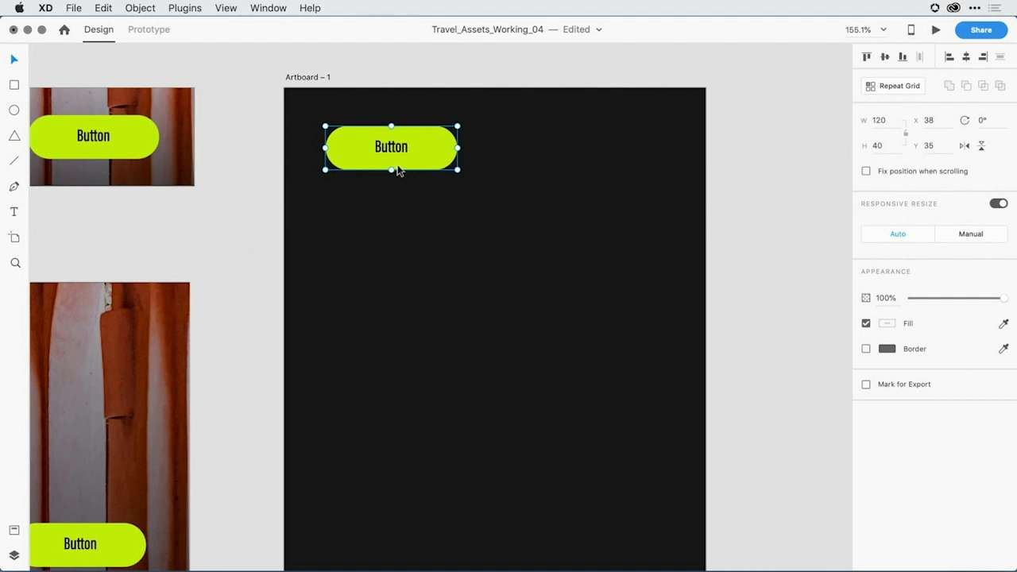
pyautogui.moveTo(256, 38)
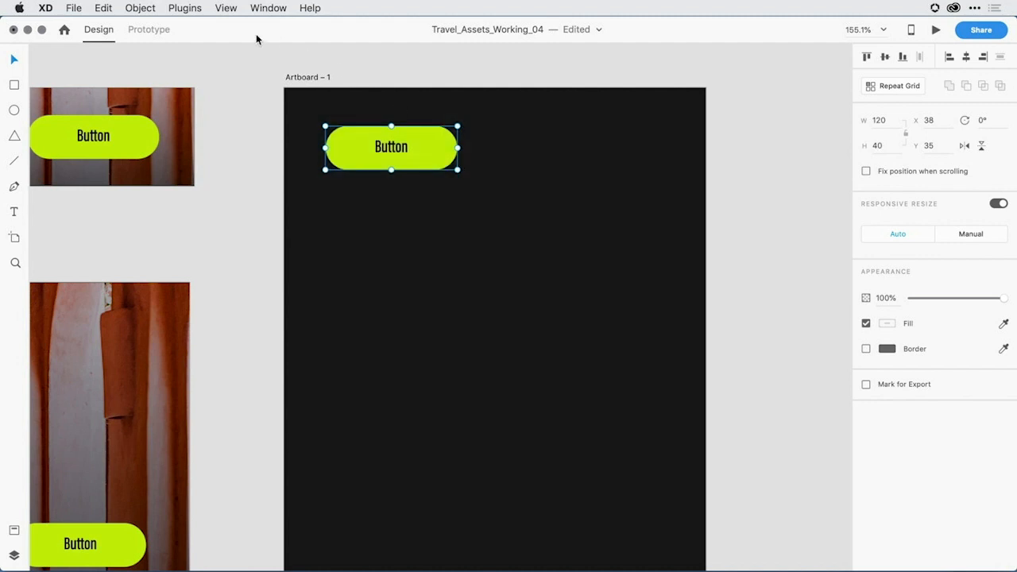
# Step: Make the lime button a component via Object > Make Component
pyautogui.click(140, 8)
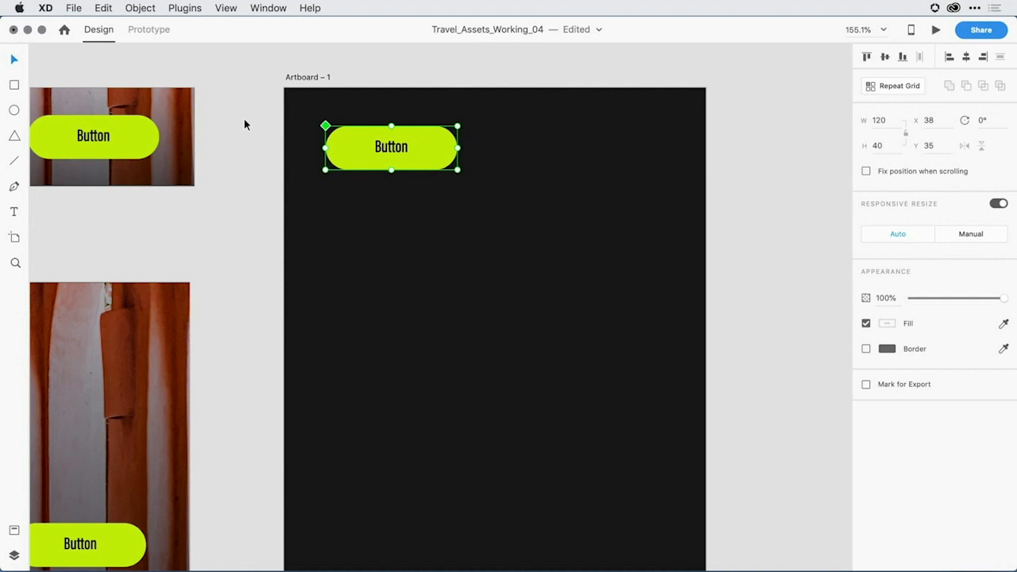
pyautogui.moveTo(318, 115)
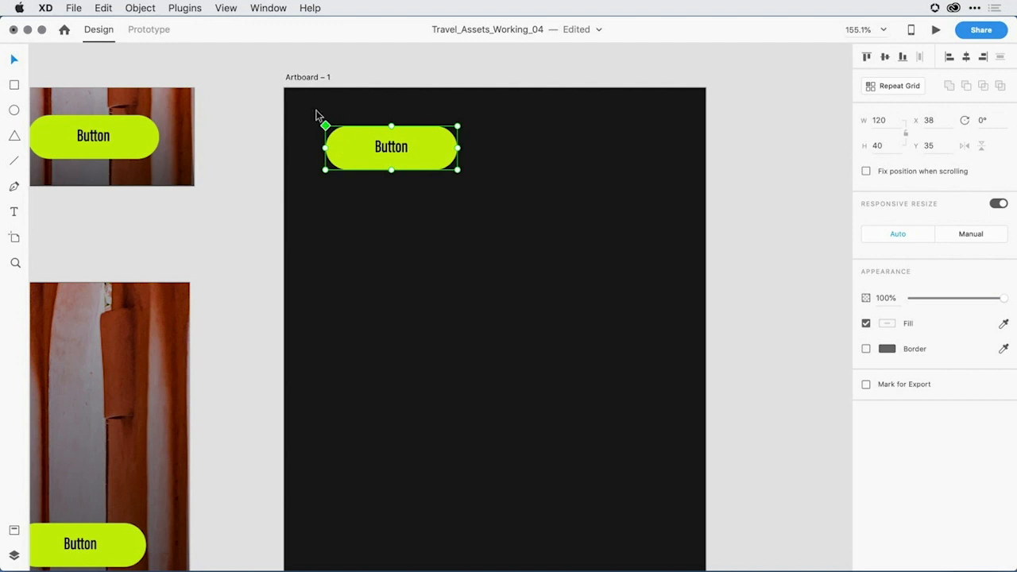
pyautogui.moveTo(300, 119)
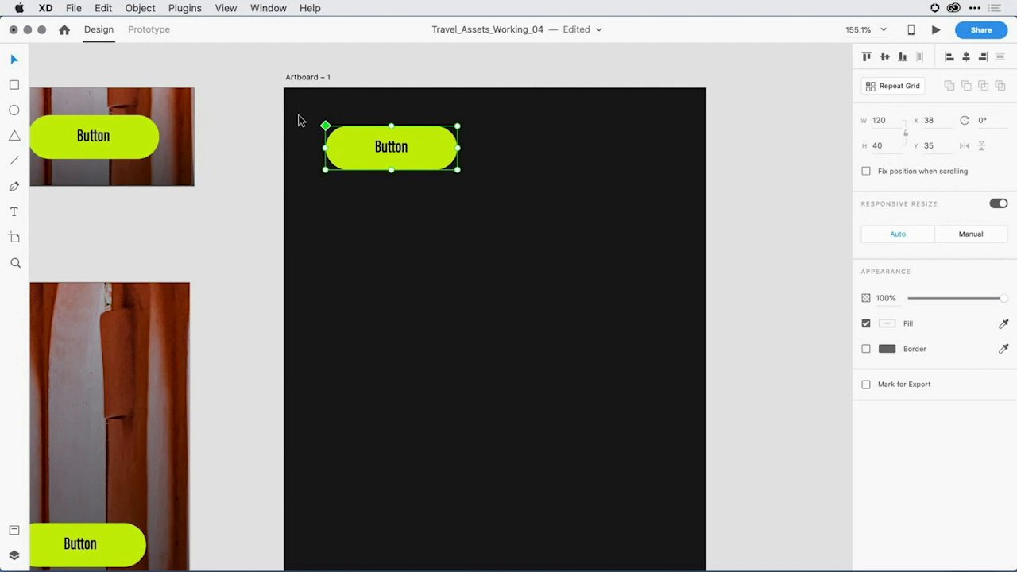
pyautogui.moveTo(310, 200)
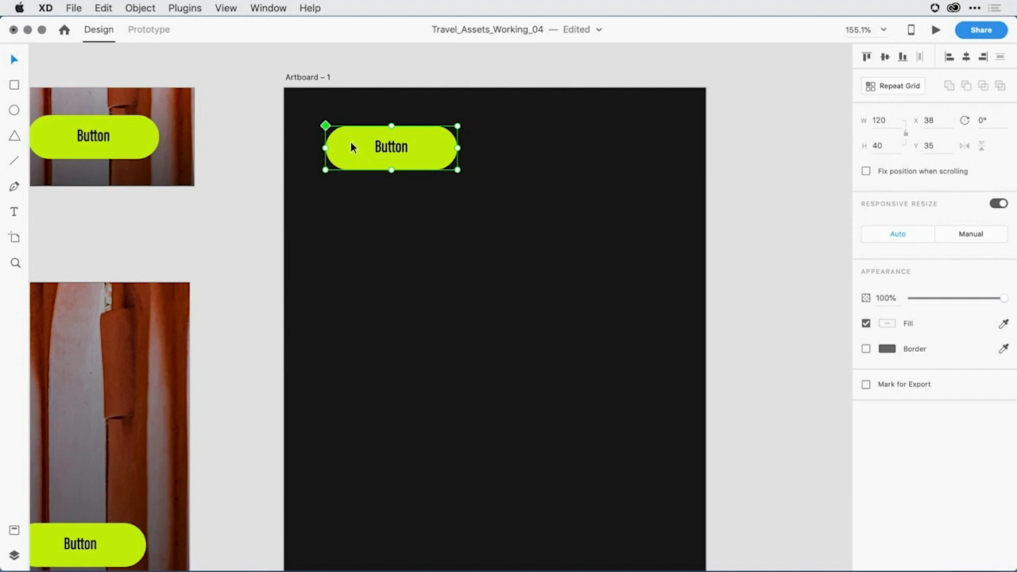
# Step: Duplicate the button below the master and change its label to 'This is an example'
pyautogui.moveTo(390, 147); pyautogui.dragTo(390, 225)
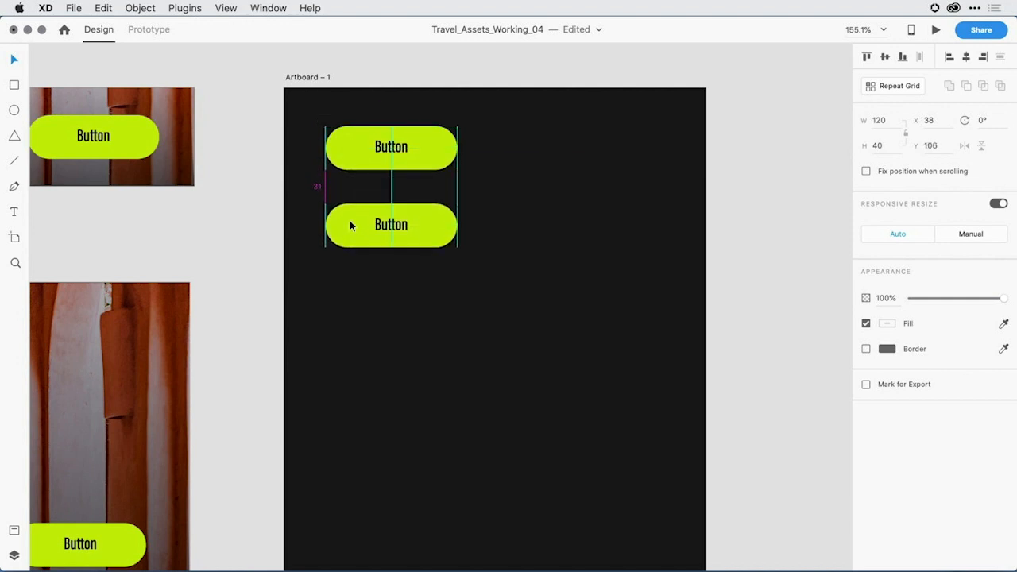
pyautogui.click(392, 224)
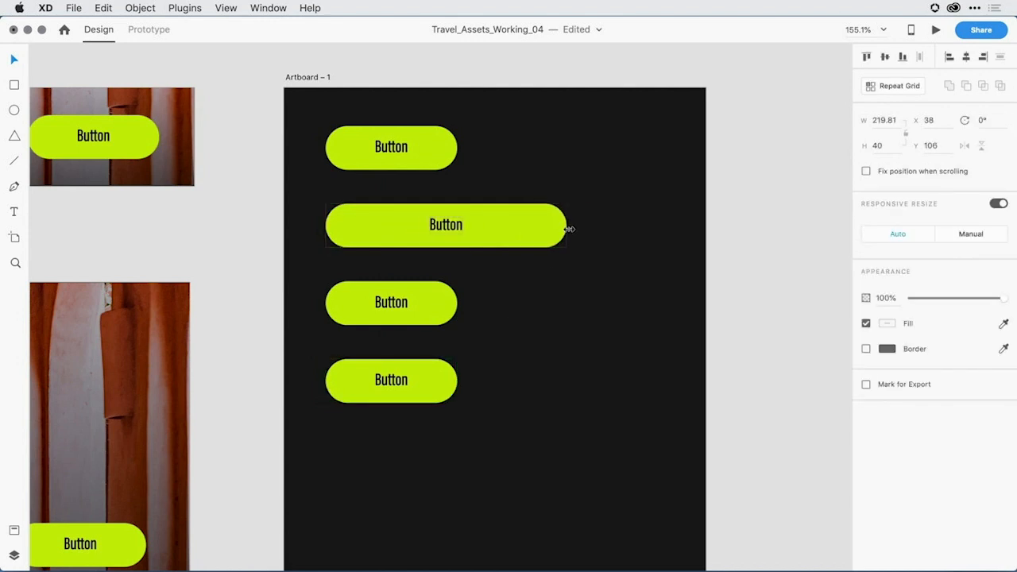
pyautogui.write('This is an example of a really large b')
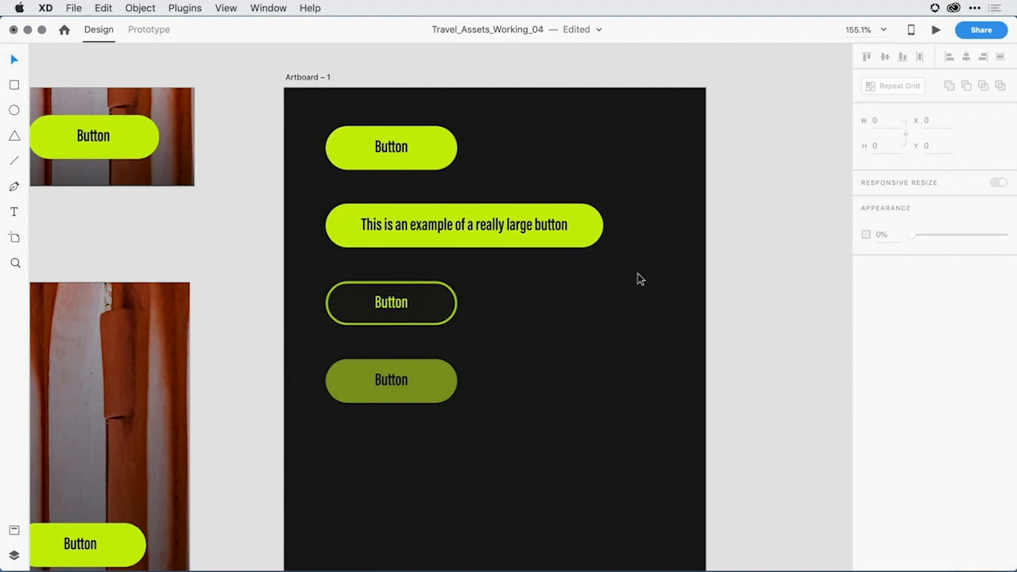
pyautogui.moveTo(580, 152)
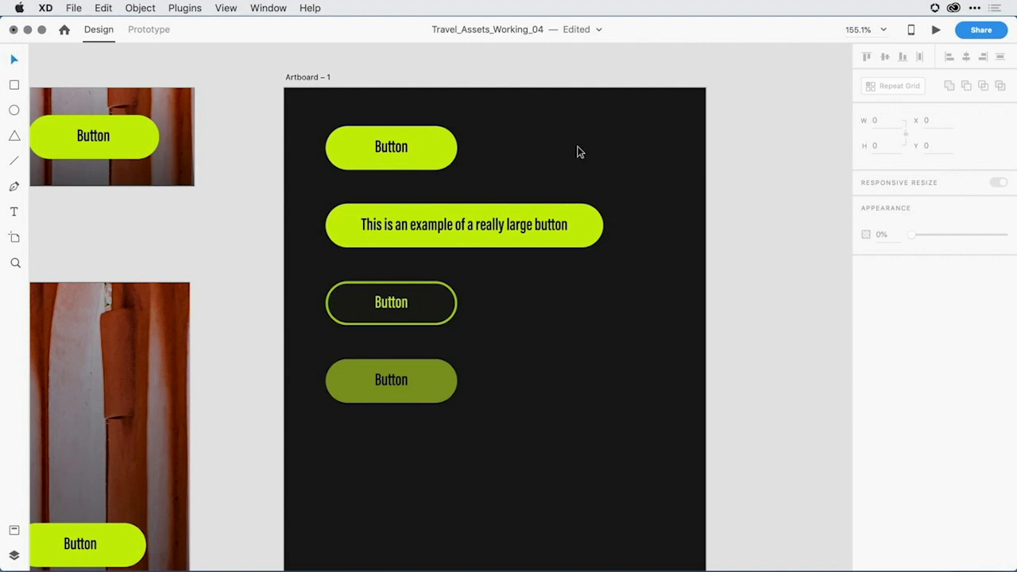
# Step: Set the master button's fill to the blue swatch
pyautogui.click(391, 146)
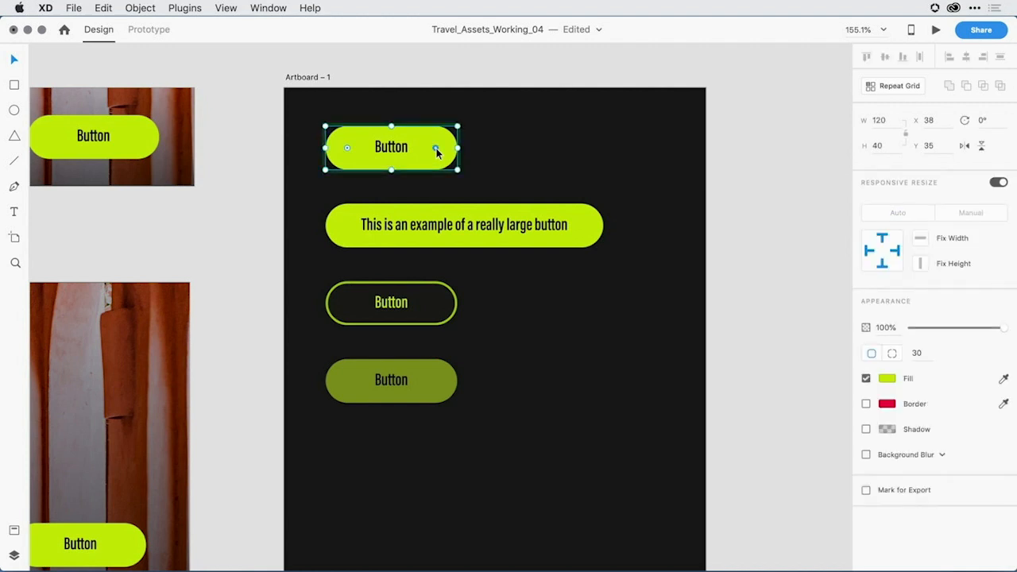
pyautogui.moveTo(597, 153)
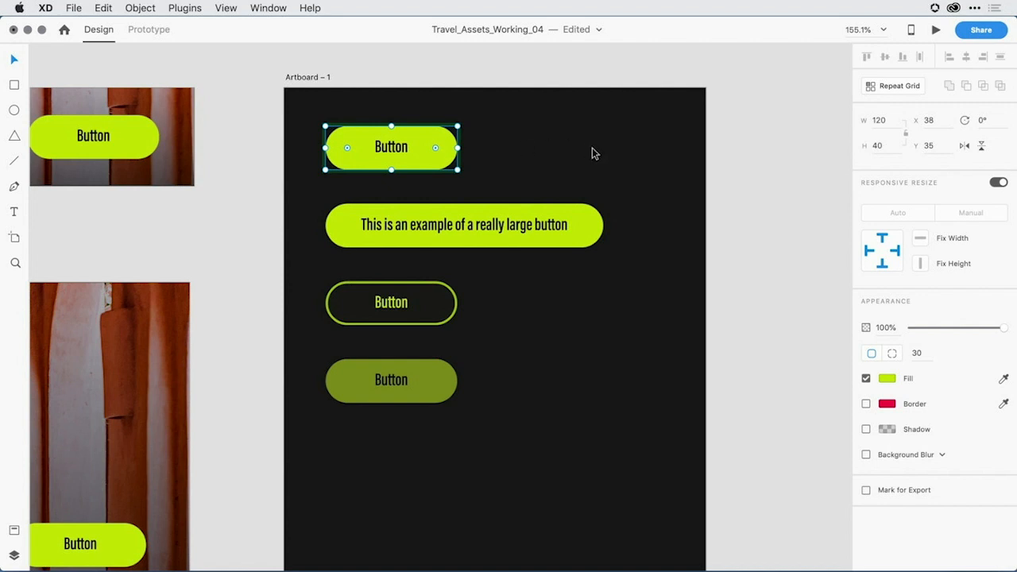
pyautogui.click(887, 379)
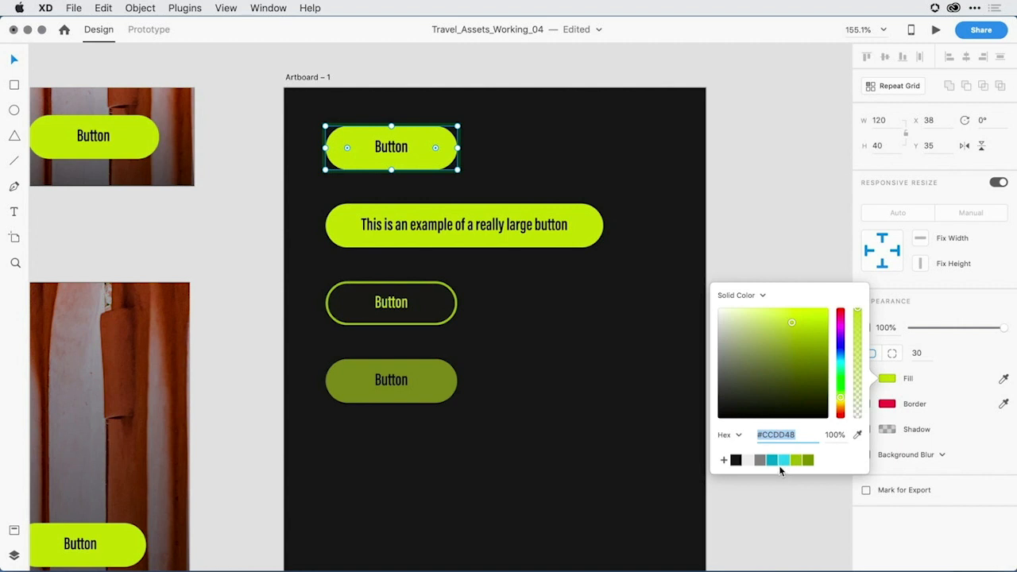
pyautogui.moveTo(779, 469)
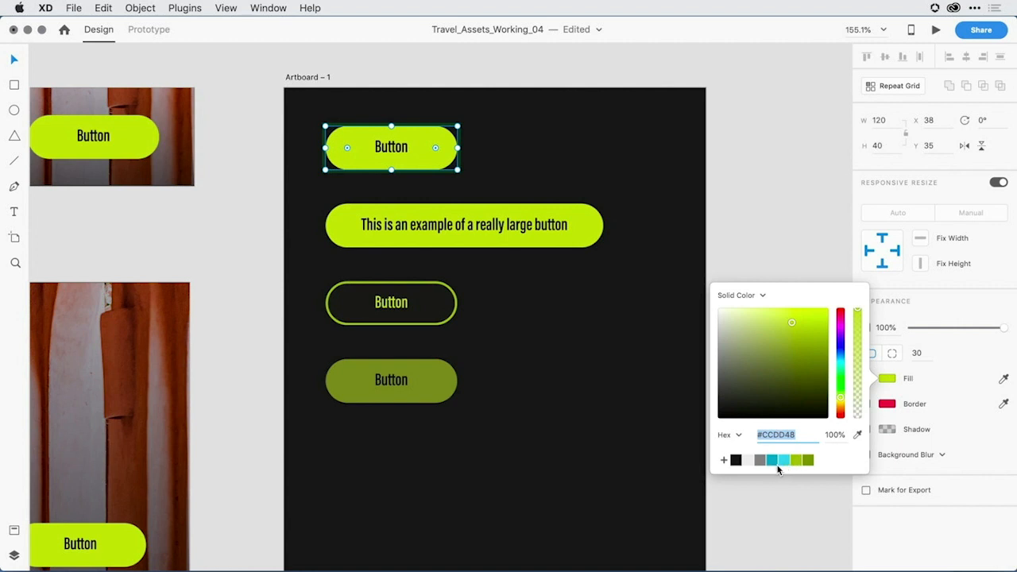
pyautogui.click(772, 460)
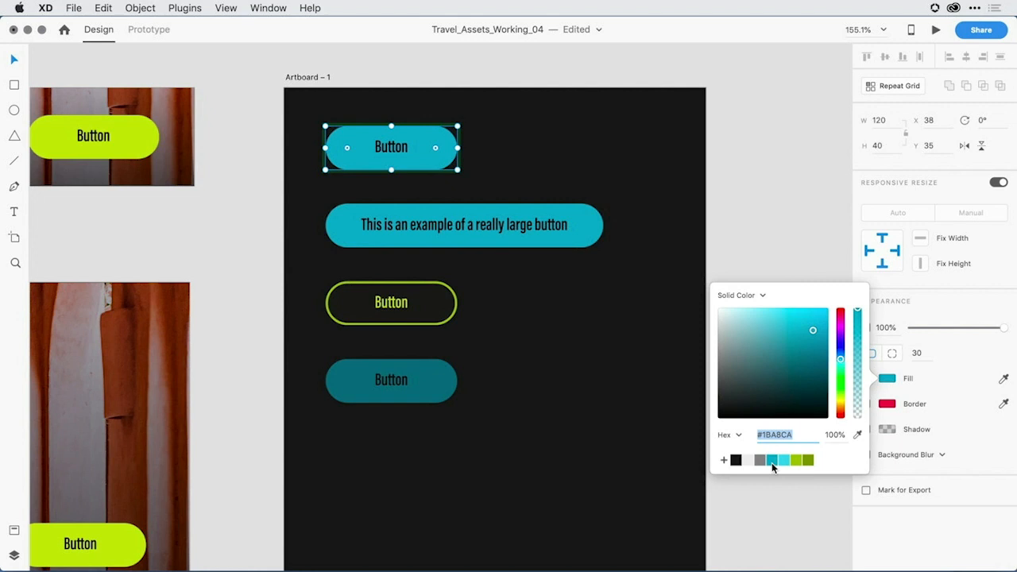
pyautogui.moveTo(503, 316)
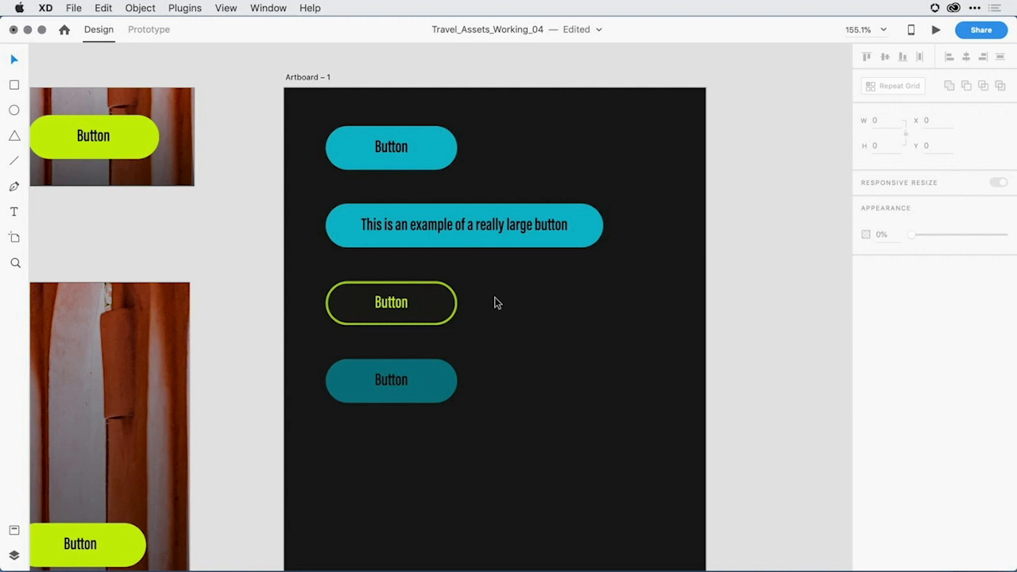
pyautogui.moveTo(391, 158)
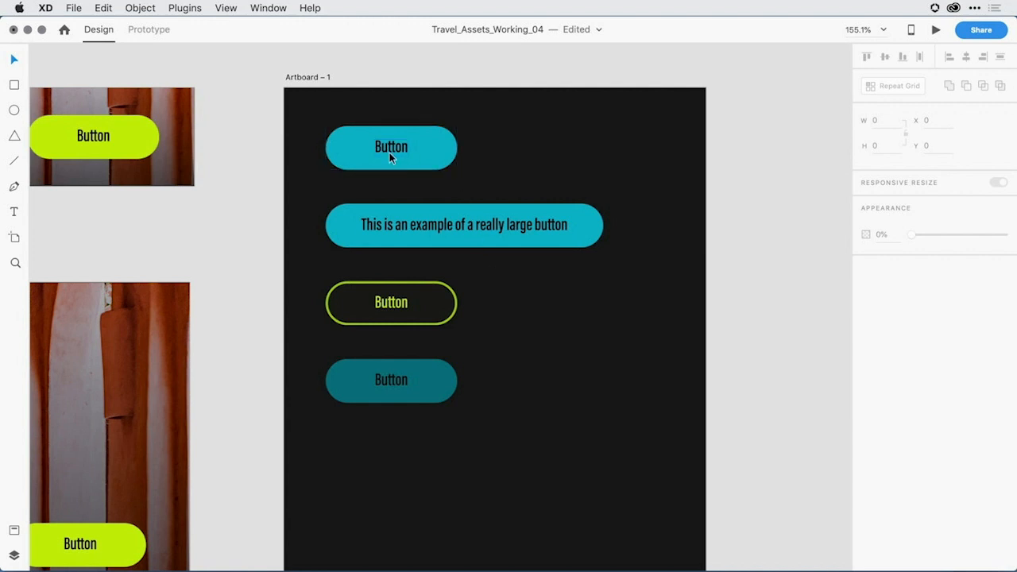
pyautogui.click(391, 147)
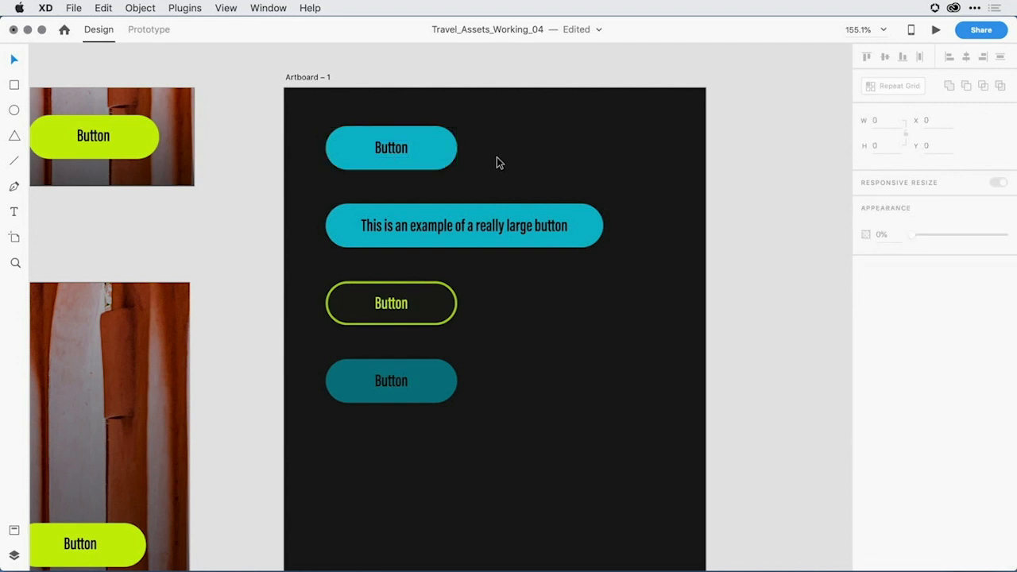
# Step: Delete the master, restore it from the long-text instance via Edit Master Component, and move it top-left
pyautogui.click(391, 147)
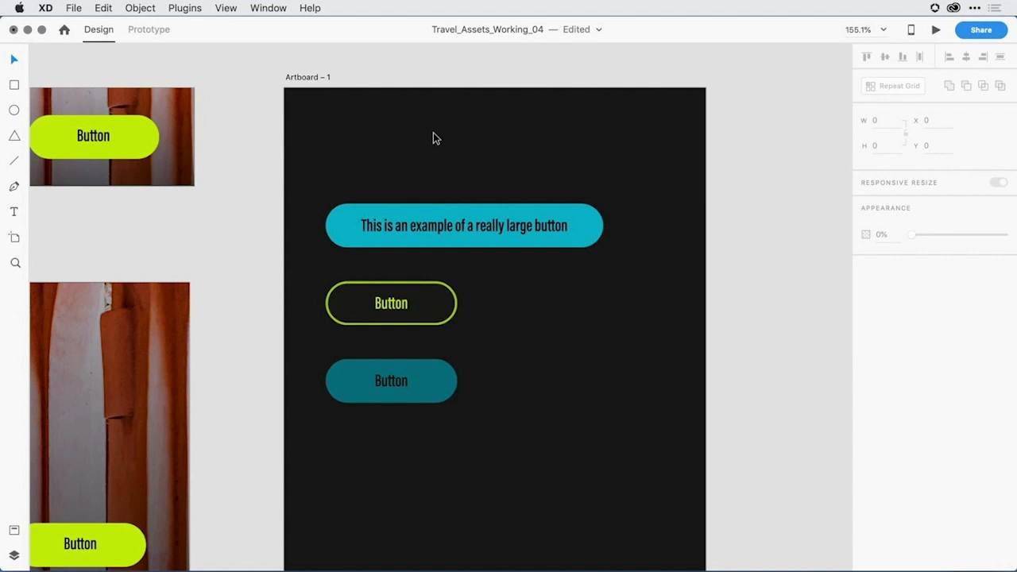
pyautogui.rightClick(464, 225)
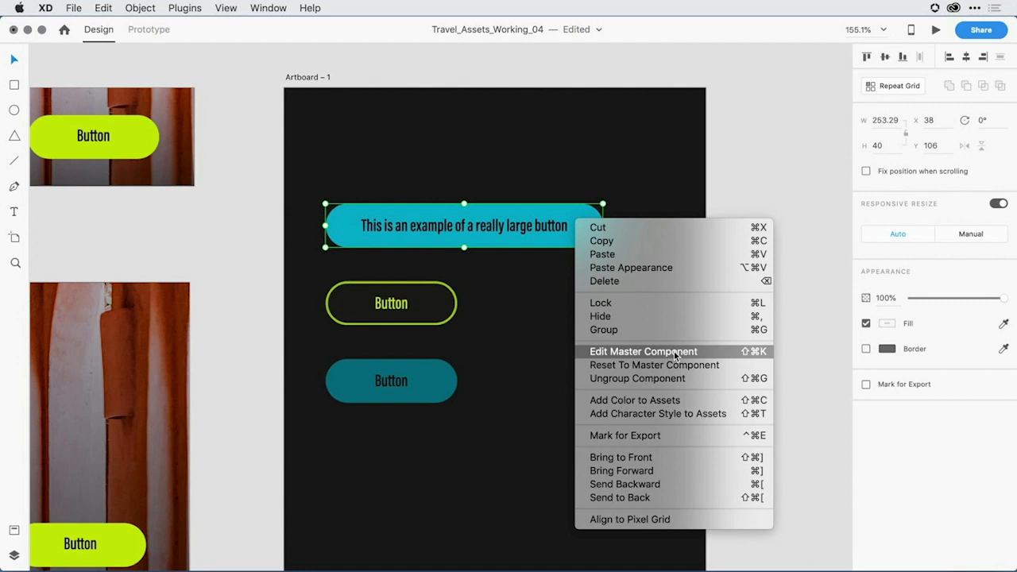
pyautogui.click(644, 351)
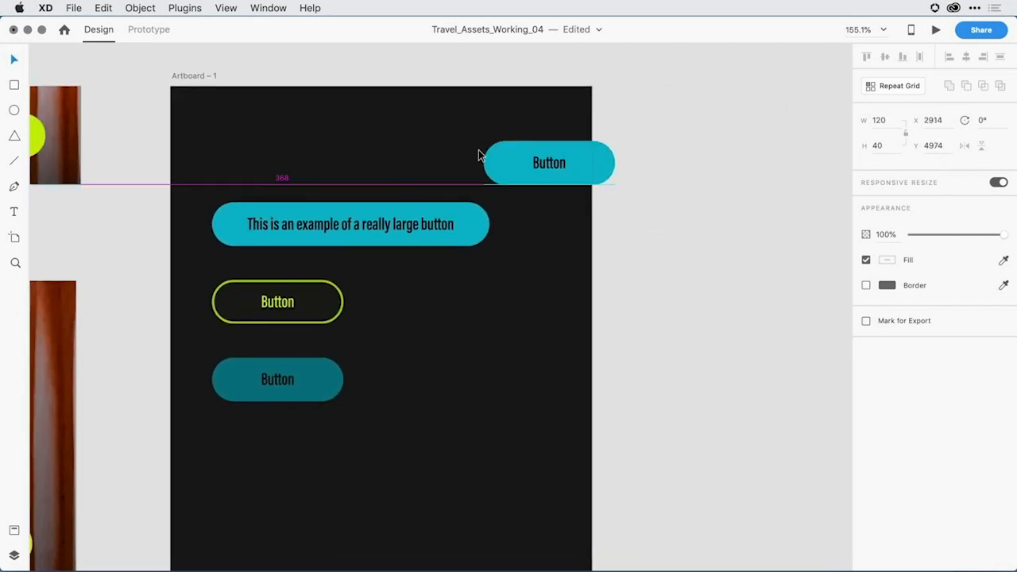
pyautogui.moveTo(549, 163); pyautogui.dragTo(276, 144)
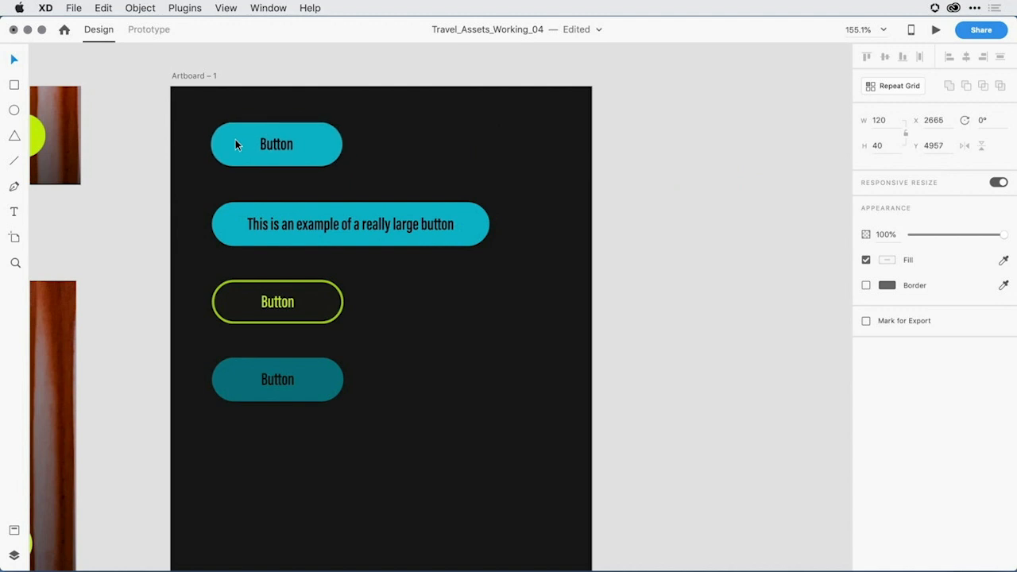